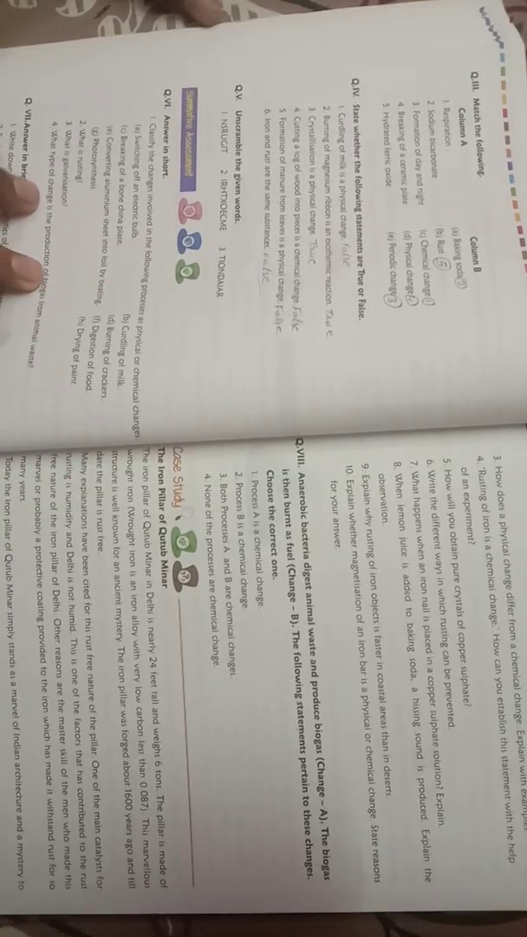
pyautogui.scroll(-3)
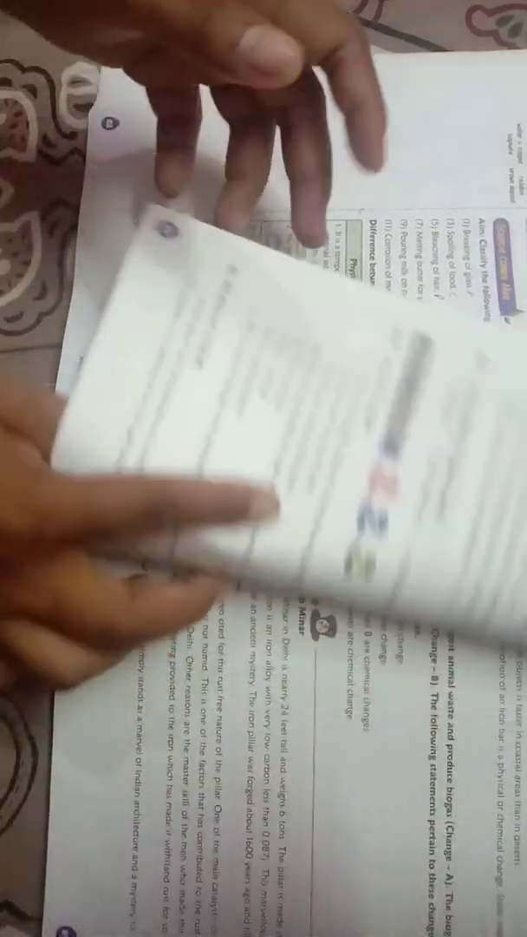
pyautogui.moveTo(260, 347); pyautogui.dragTo(260, 607)
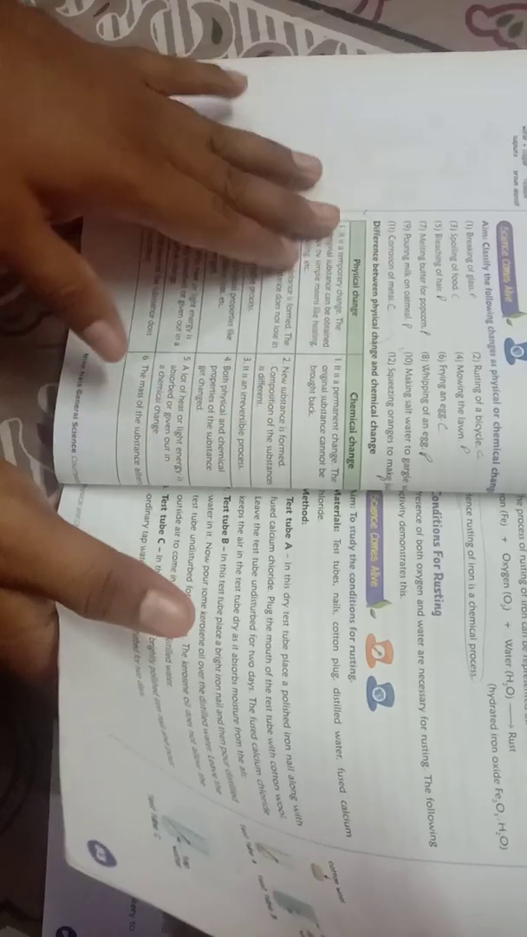